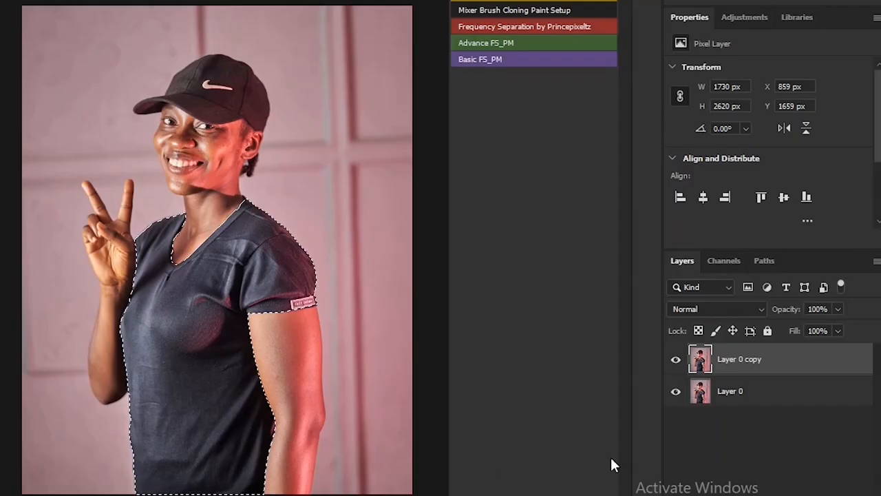
mouse_move(768, 389)
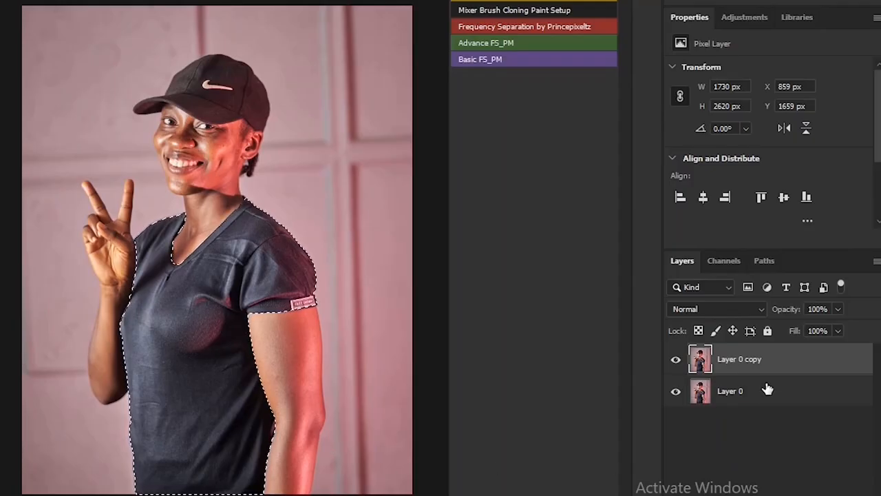
- Duplicate the selected shirt onto Layer 1, then toggle the other layers' visibility to check it
key("ctrl+j")
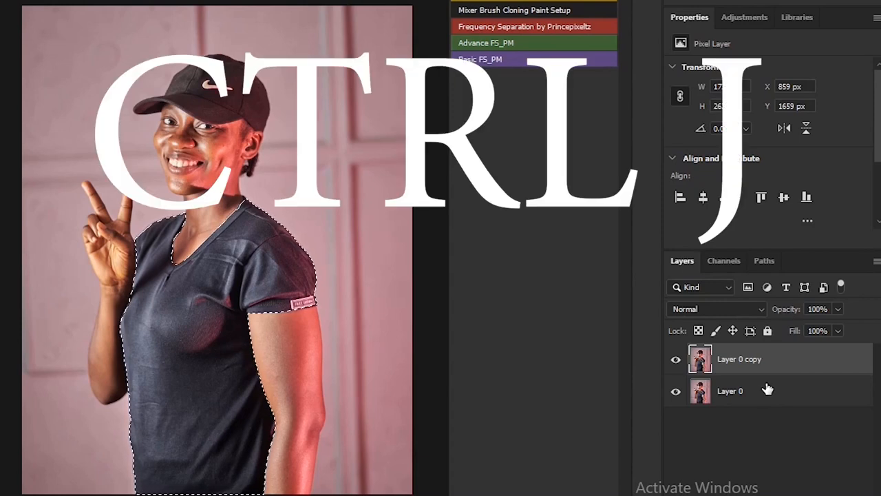
key("ctrl+j")
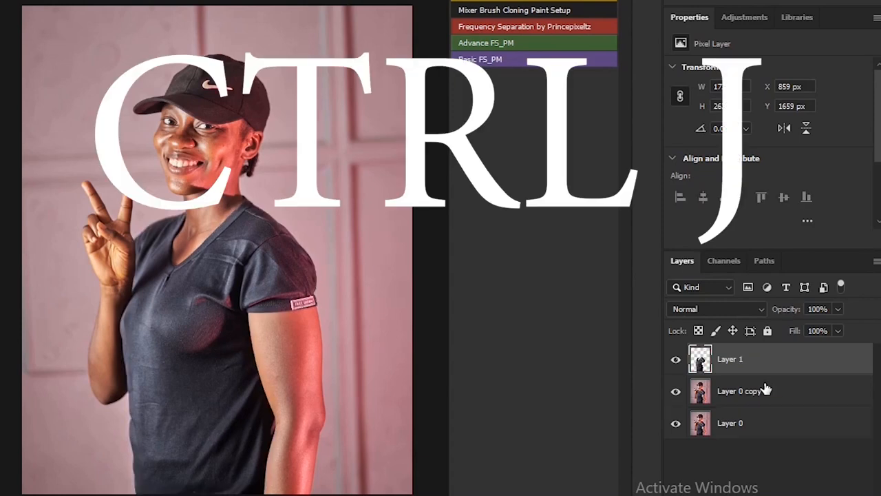
left_click(675, 391)
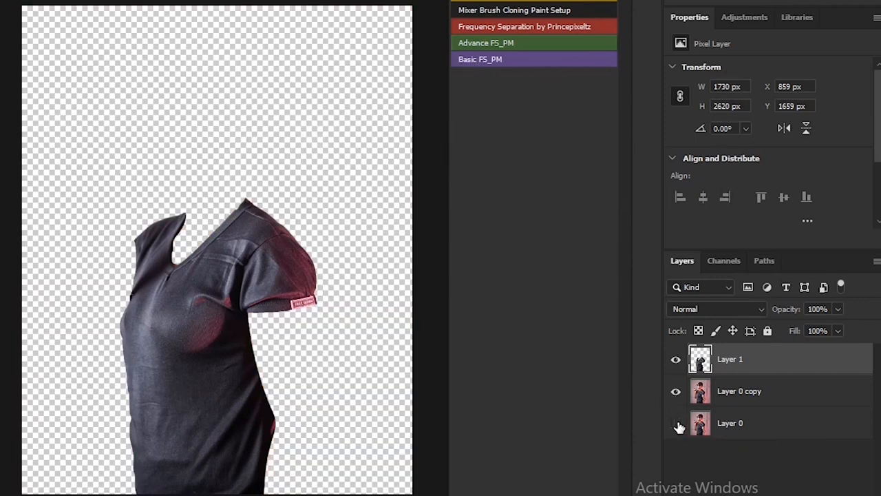
left_click(675, 422)
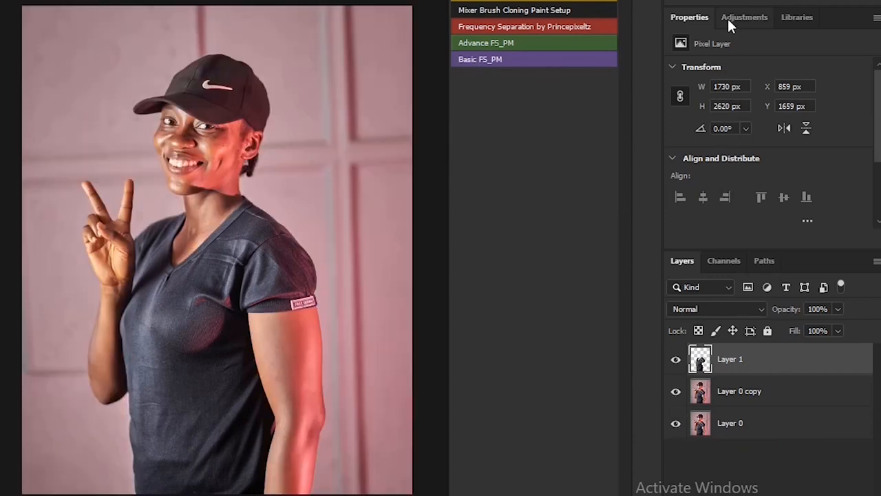
- Add a clipped Exposure layer at about +3.17 exposure, +0.2125 offset and 2.74 gamma
left_click(744, 17)
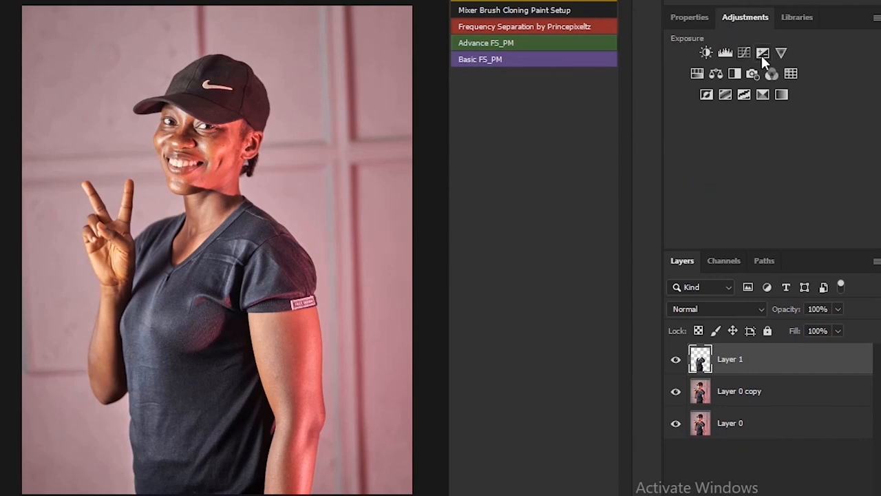
left_click(763, 53)
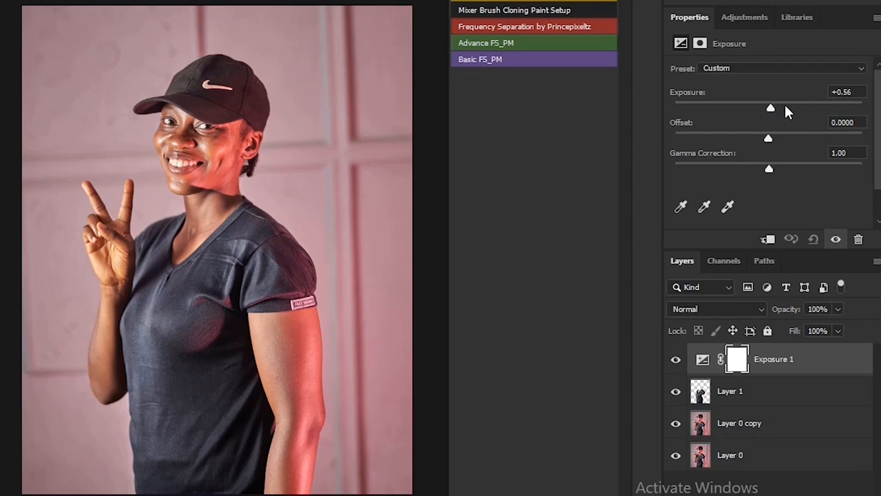
left_click_drag(771, 108, 810, 108)
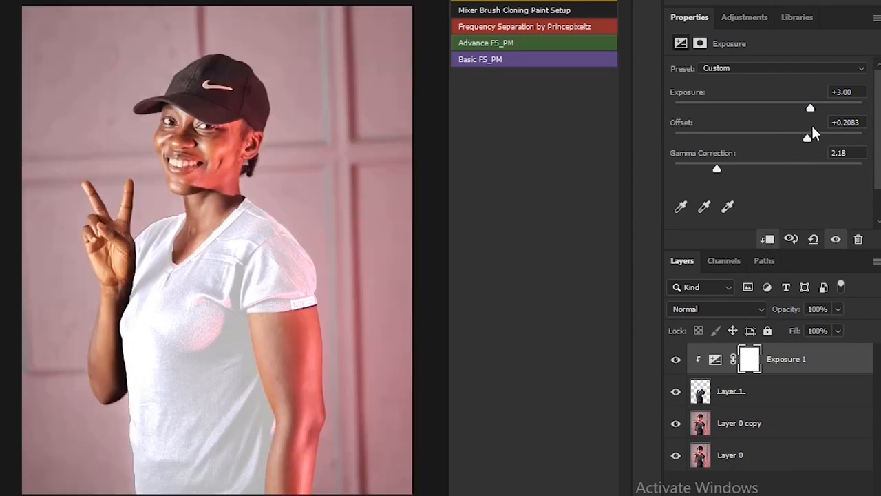
left_click_drag(810, 107, 819, 107)
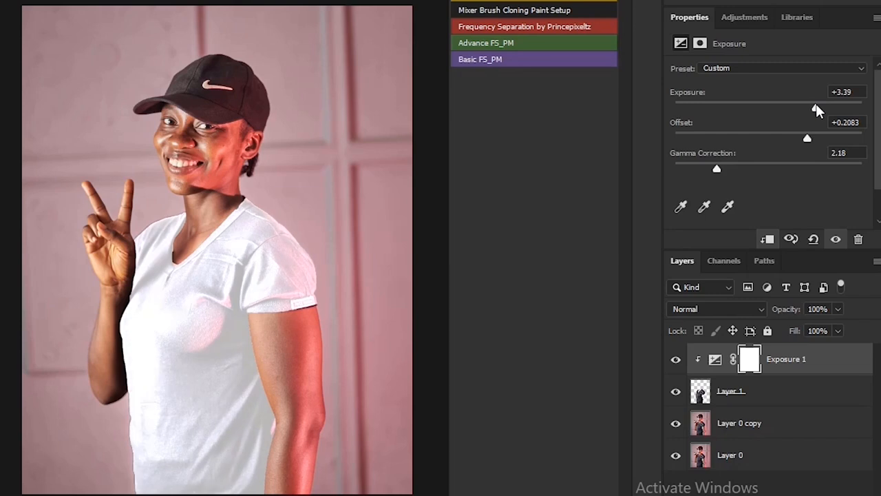
left_click_drag(819, 102, 792, 107)
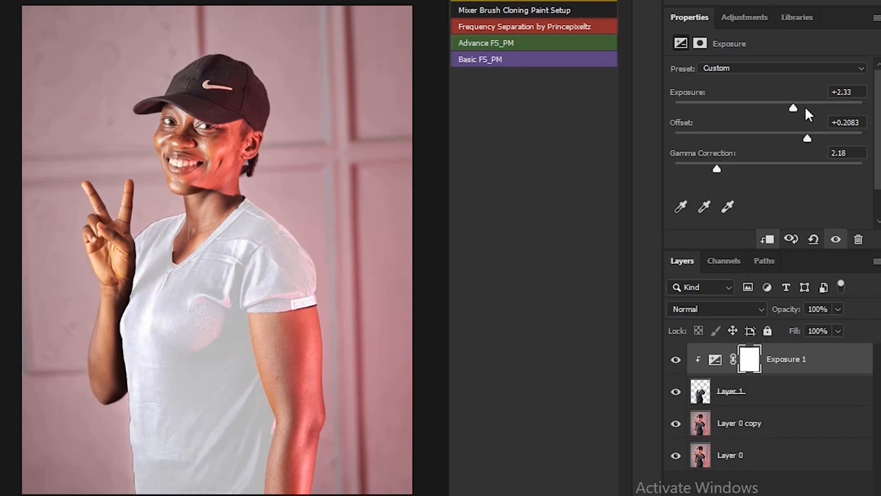
left_click_drag(793, 108, 812, 108)
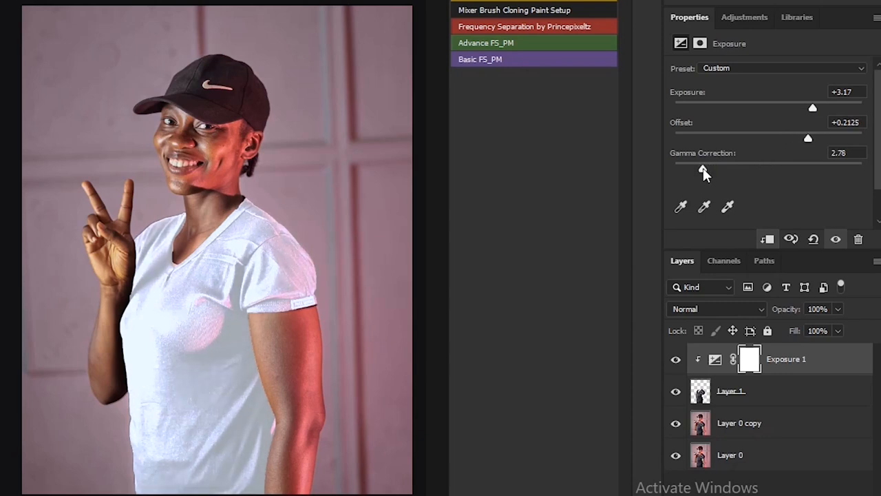
left_click_drag(720, 169, 703, 169)
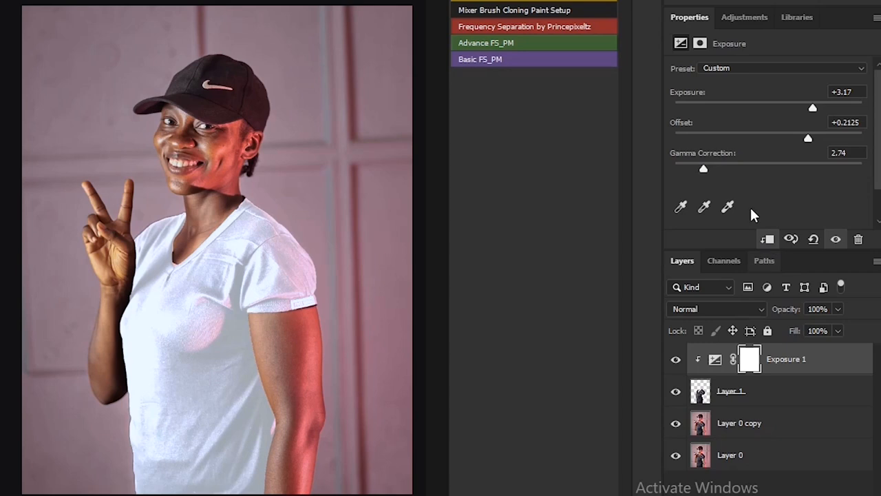
left_click(744, 17)
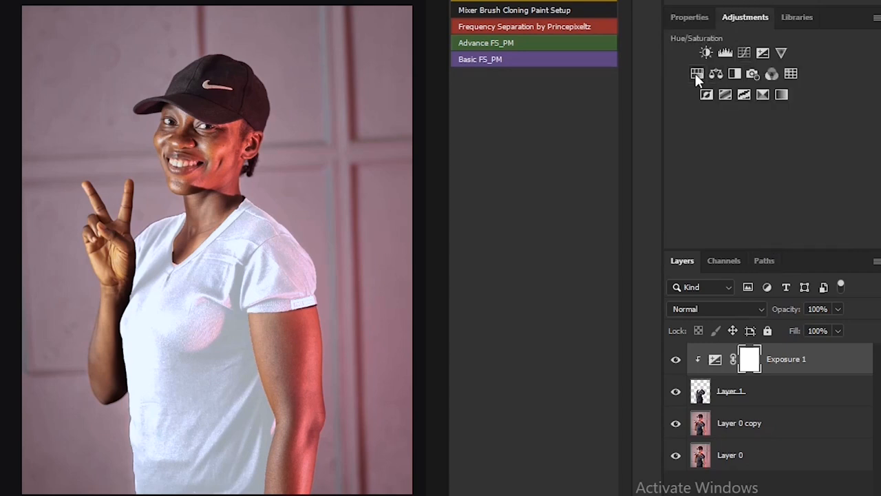
- Add a Hue/Saturation layer with Saturation -100 and Lightness about +7
left_click(697, 74)
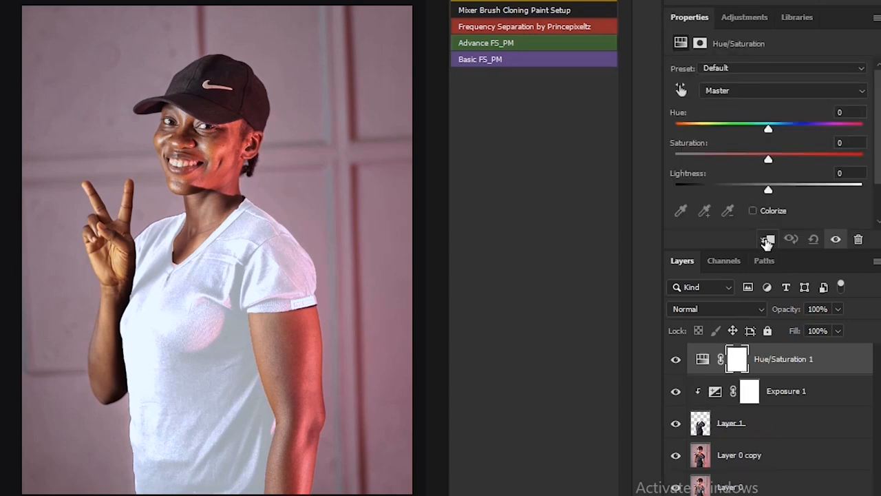
left_click_drag(768, 159, 674, 159)
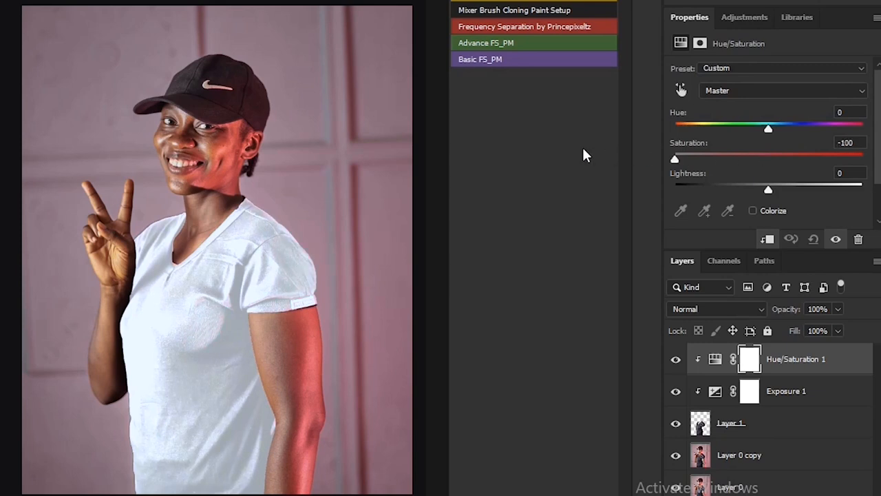
left_click_drag(768, 189, 767, 189)
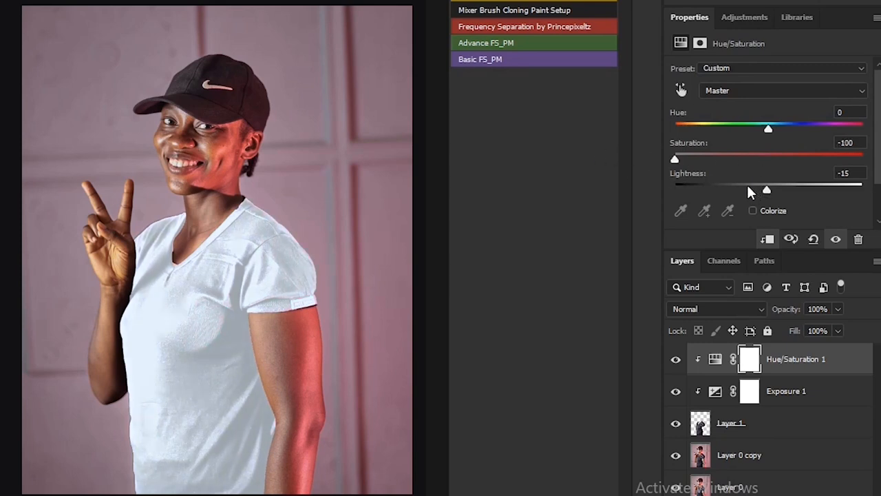
left_click_drag(767, 189, 770, 189)
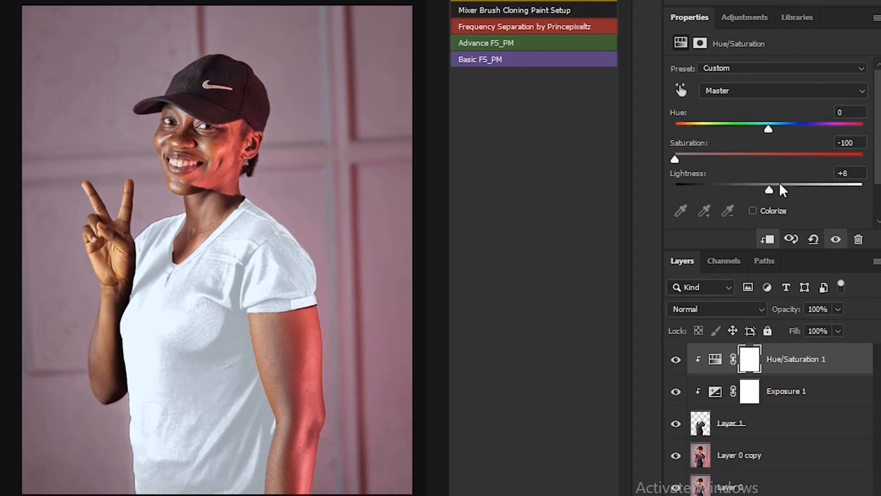
left_click_drag(769, 189, 795, 189)
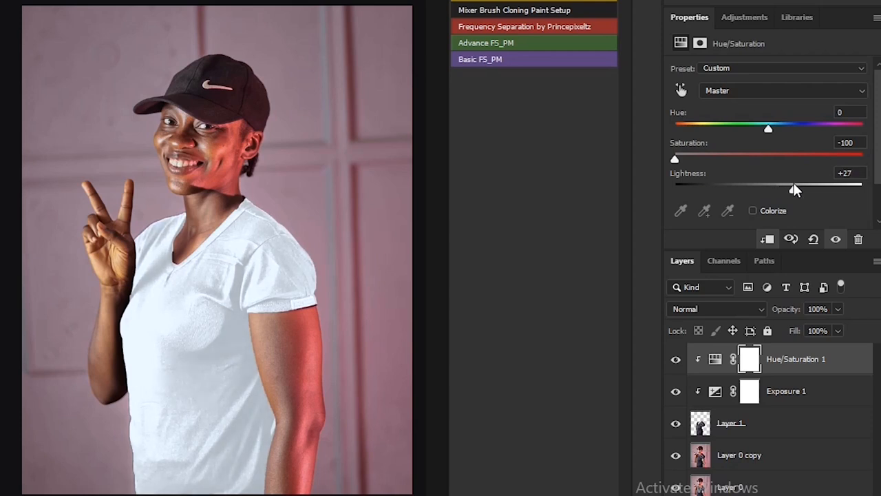
left_click_drag(795, 183, 776, 184)
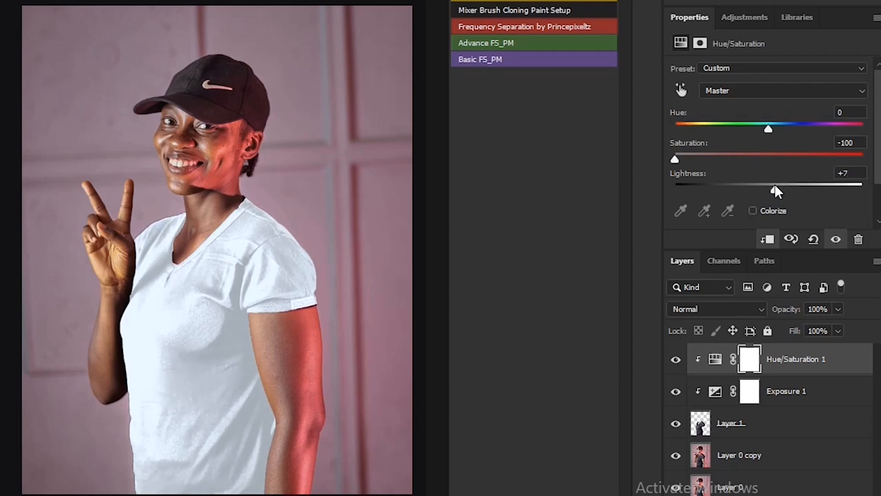